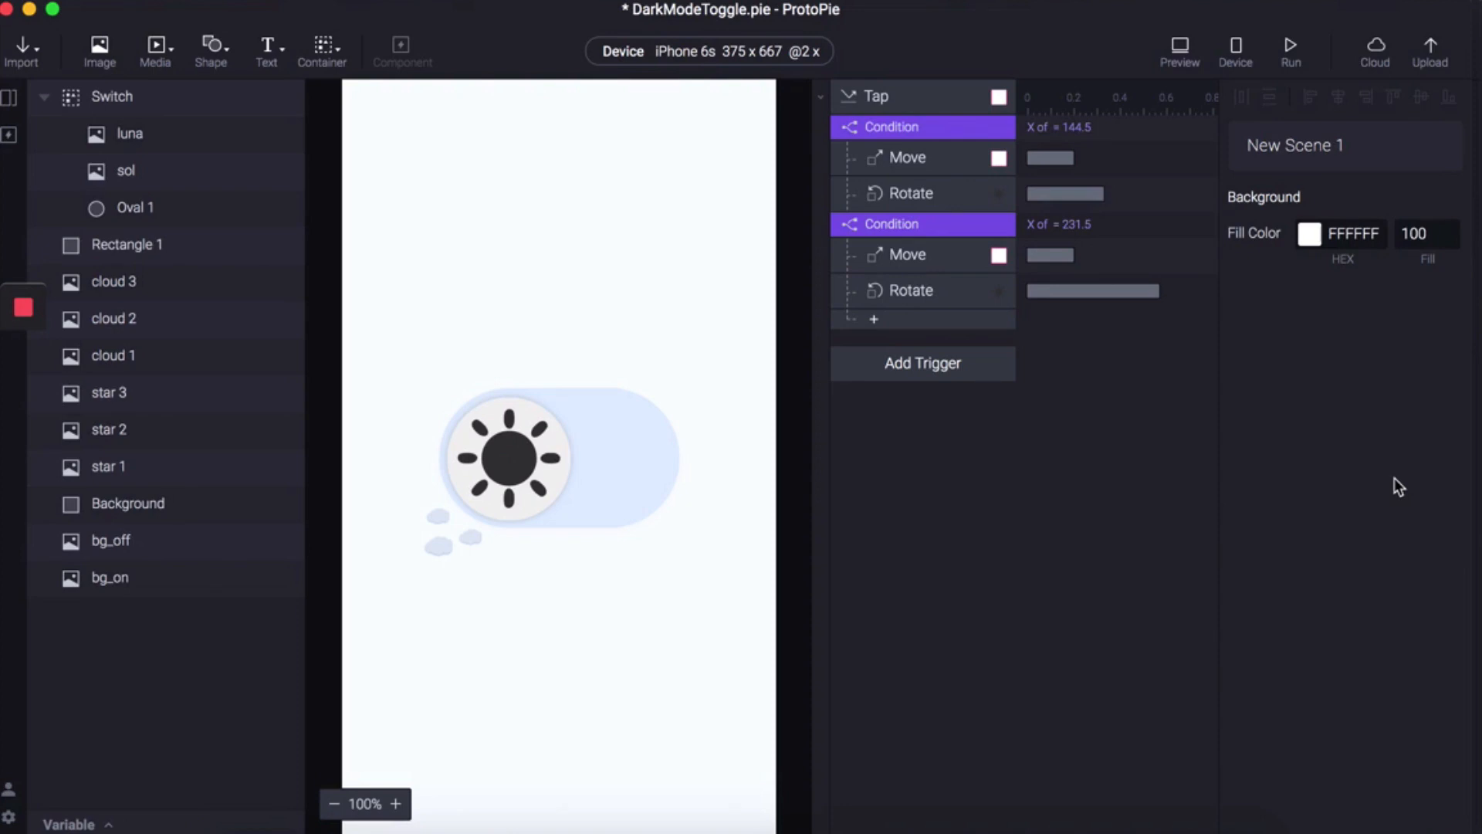
Add a Scale response to layer sol under the first condition, scaling by -40 width and height.
{"action": "left_click", "coordinate": [127, 245]}
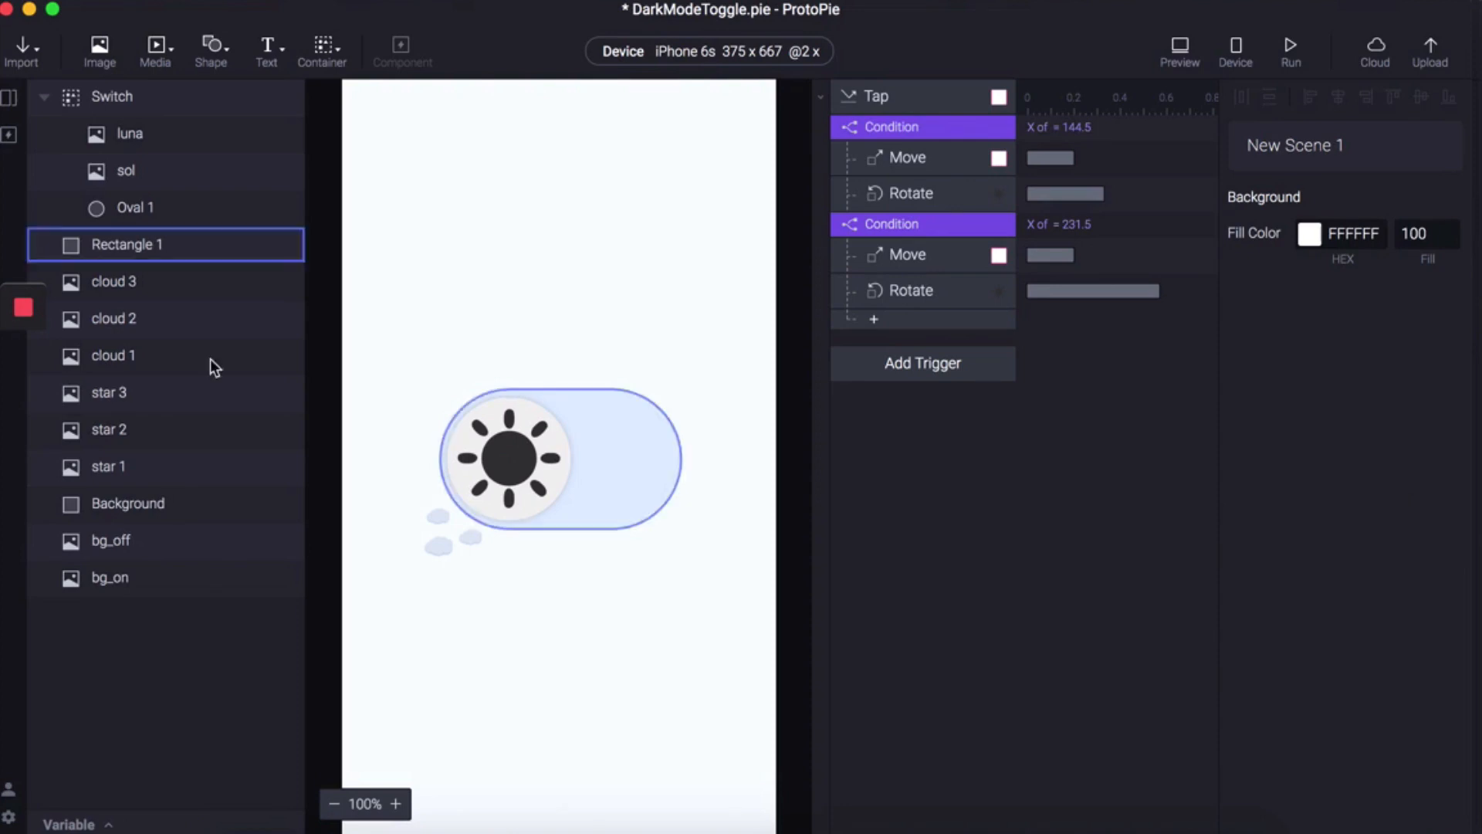
{"action": "mouse_move", "coordinate": [650, 494]}
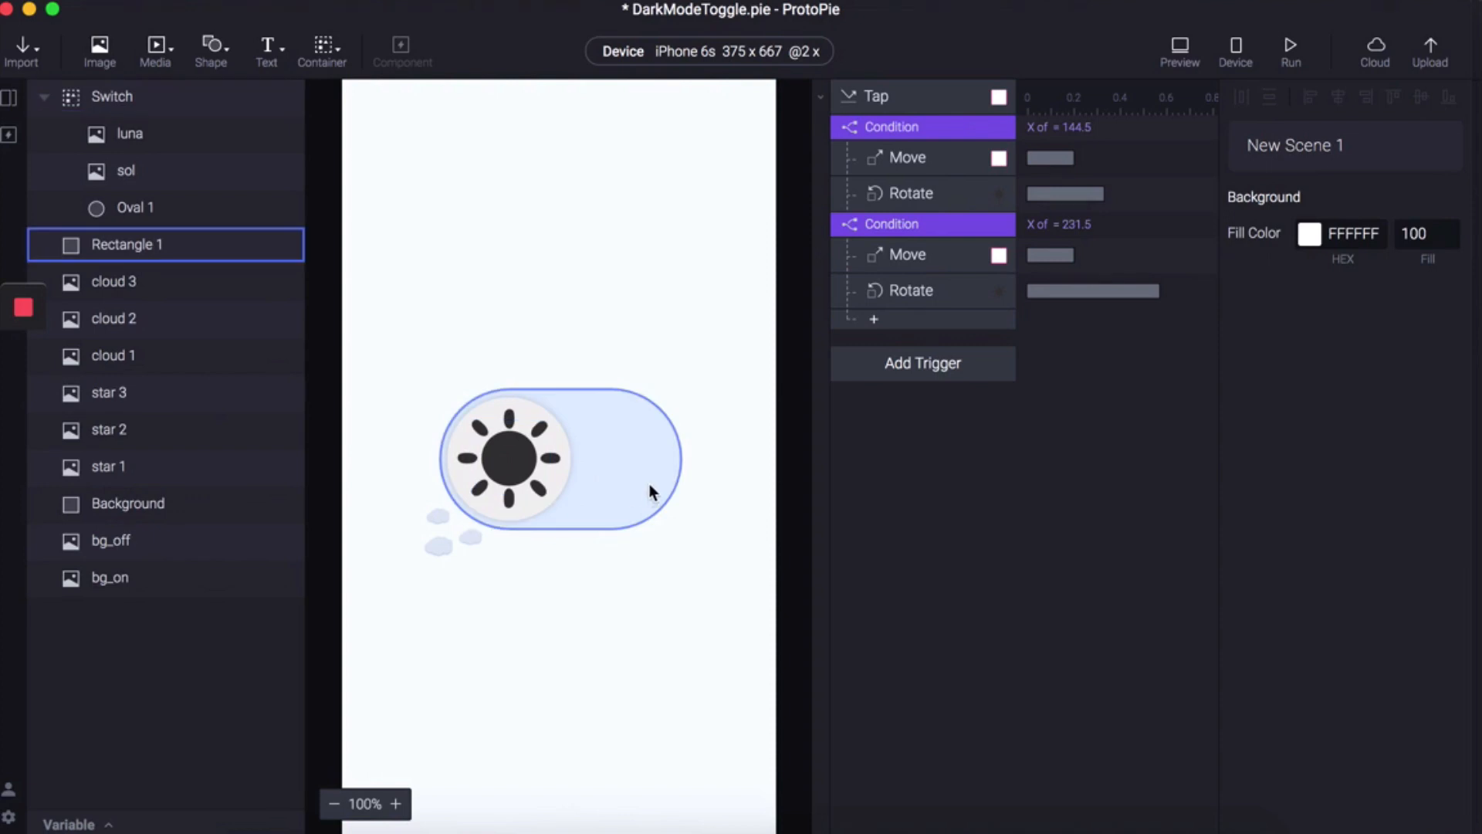
{"action": "left_click", "coordinate": [126, 170]}
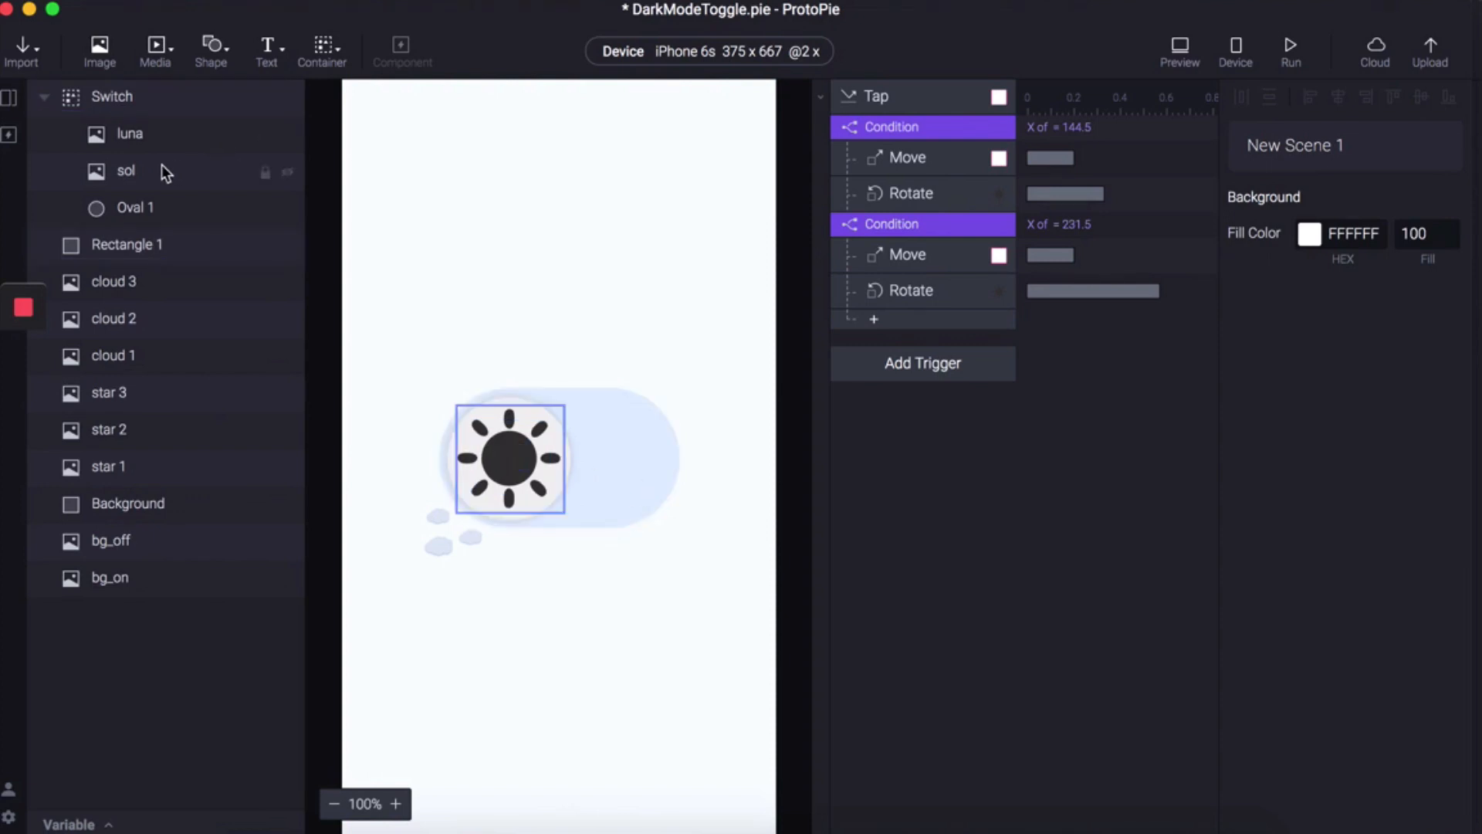
{"action": "left_click", "coordinate": [125, 170]}
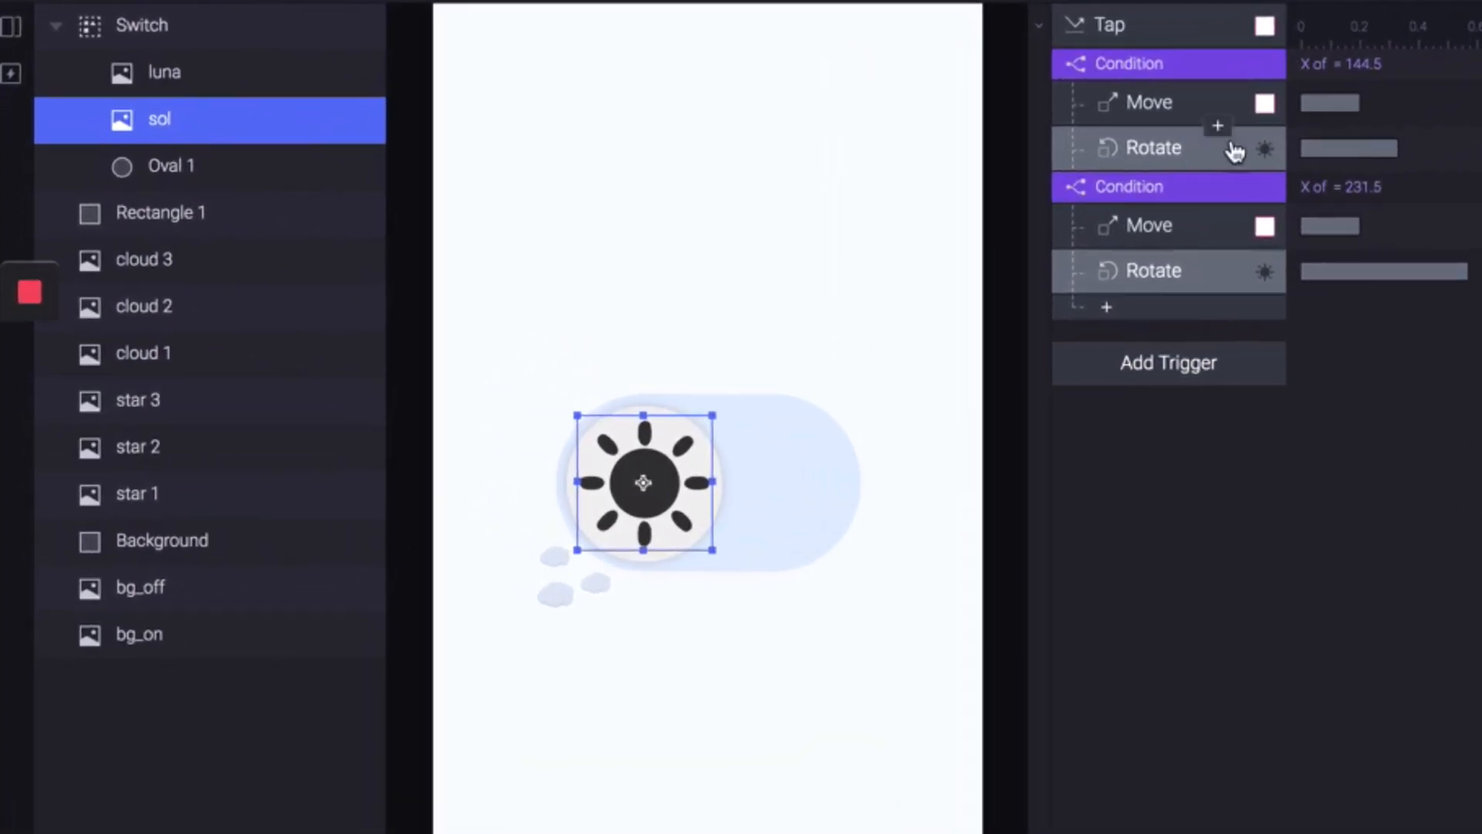
{"action": "left_click", "coordinate": [1218, 125]}
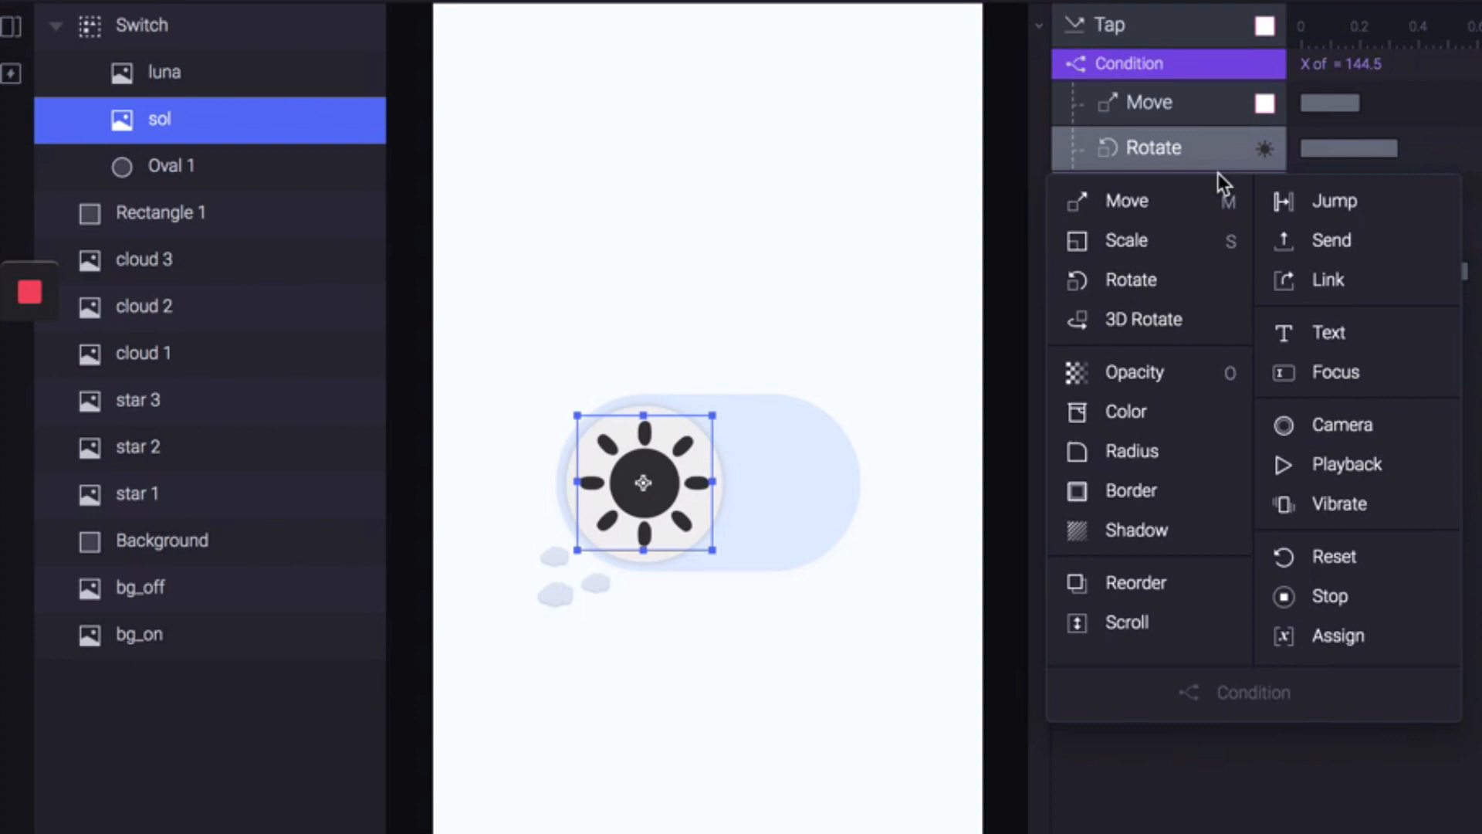
{"action": "left_click", "coordinate": [1126, 240]}
{"action": "type", "text": "-3"}
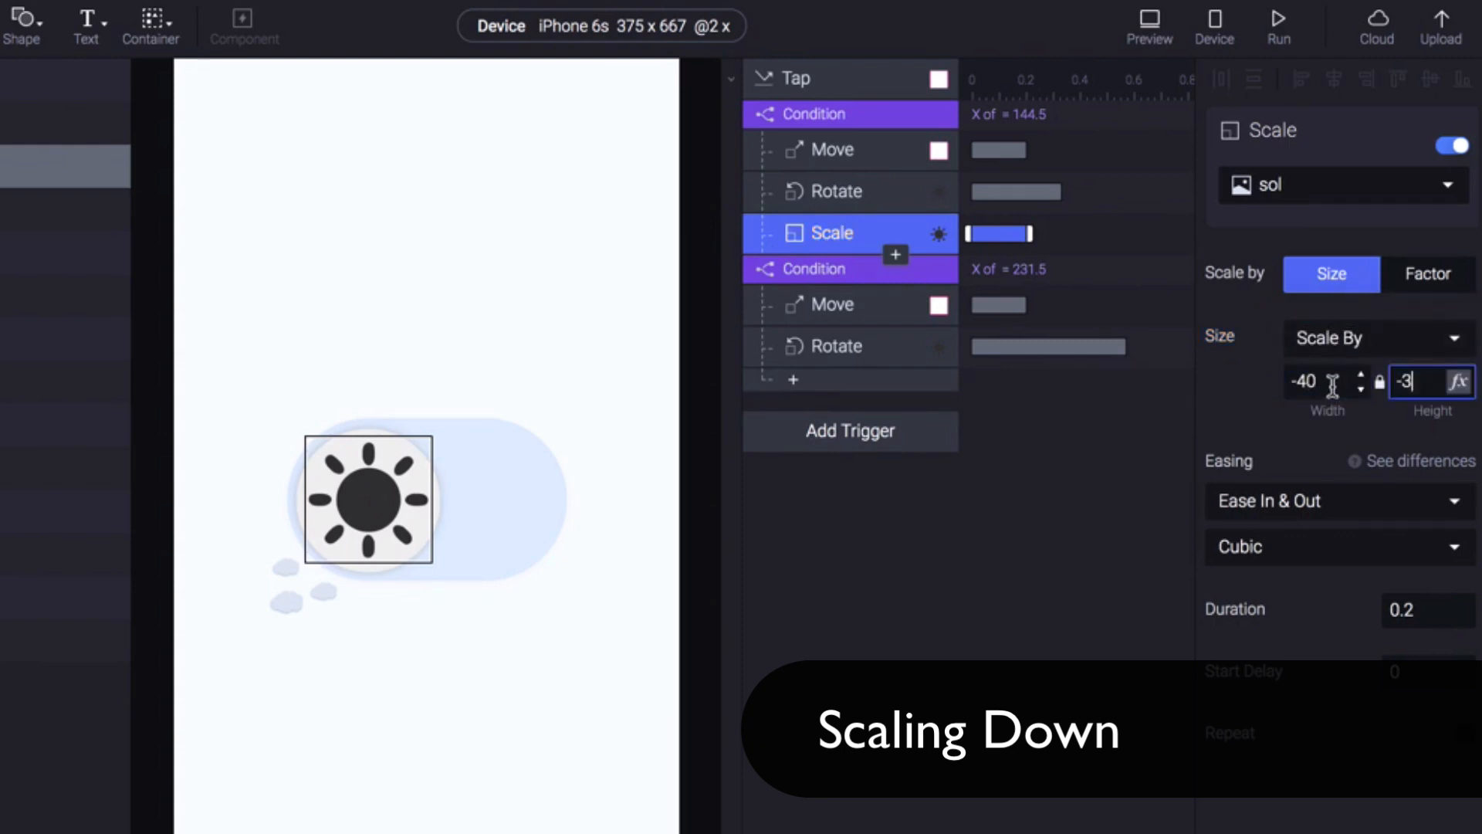
{"action": "type", "text": "-40"}
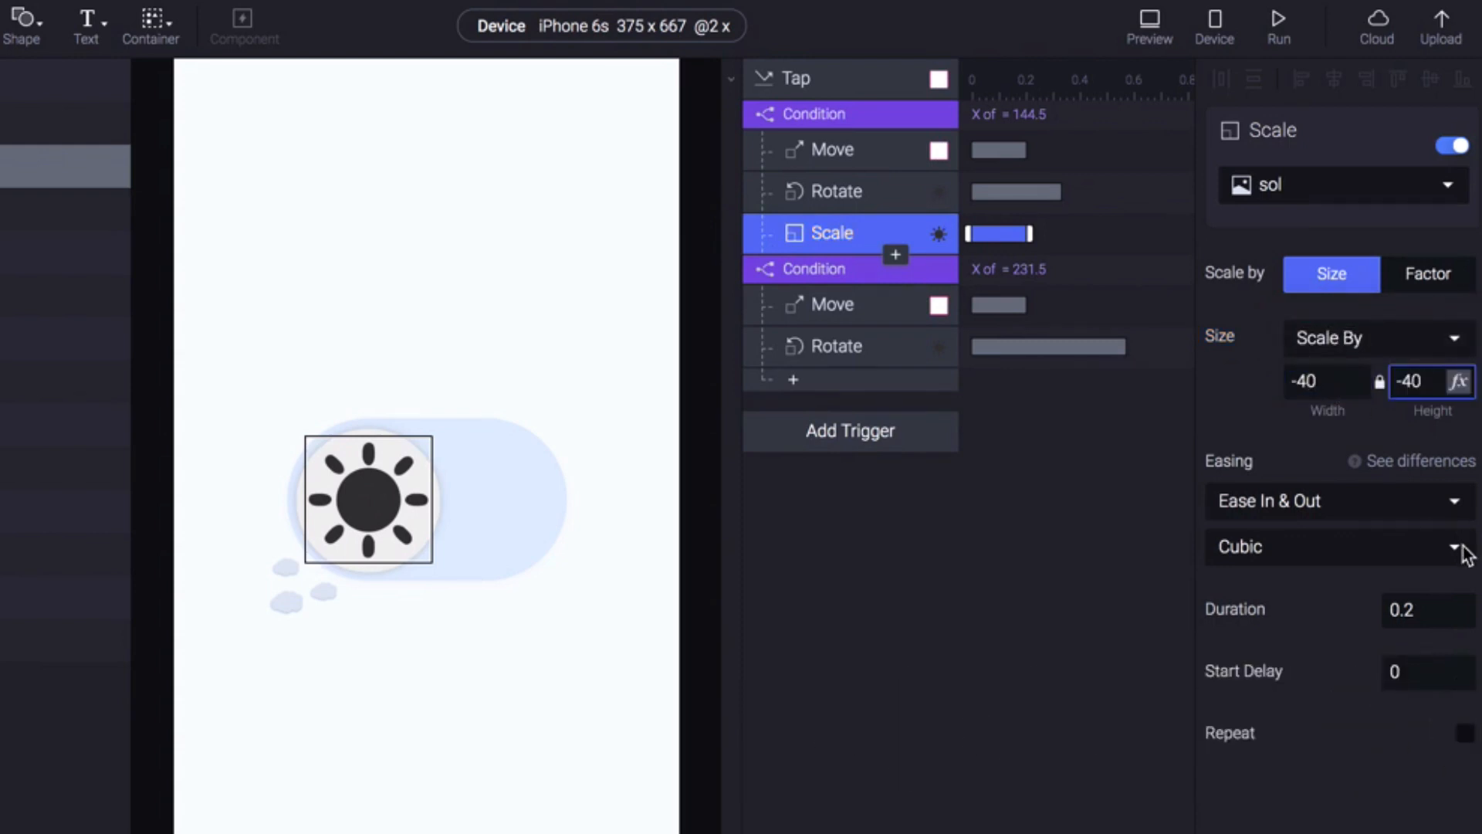
{"action": "mouse_move", "coordinate": [1237, 539]}
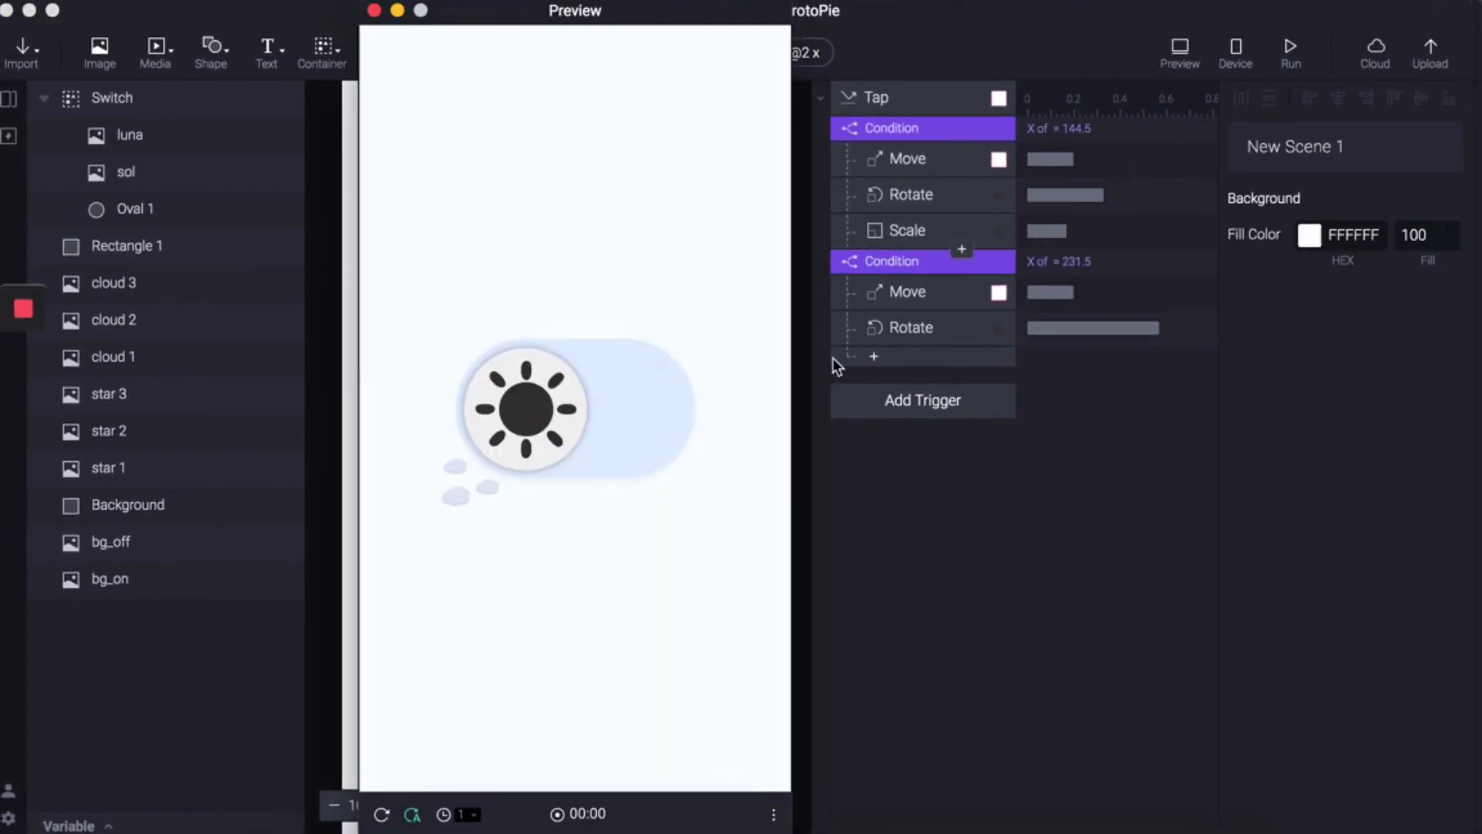
Tap the toggle in Preview to confirm the sun shrinks, then close the preview.
{"action": "left_click", "coordinate": [530, 409]}
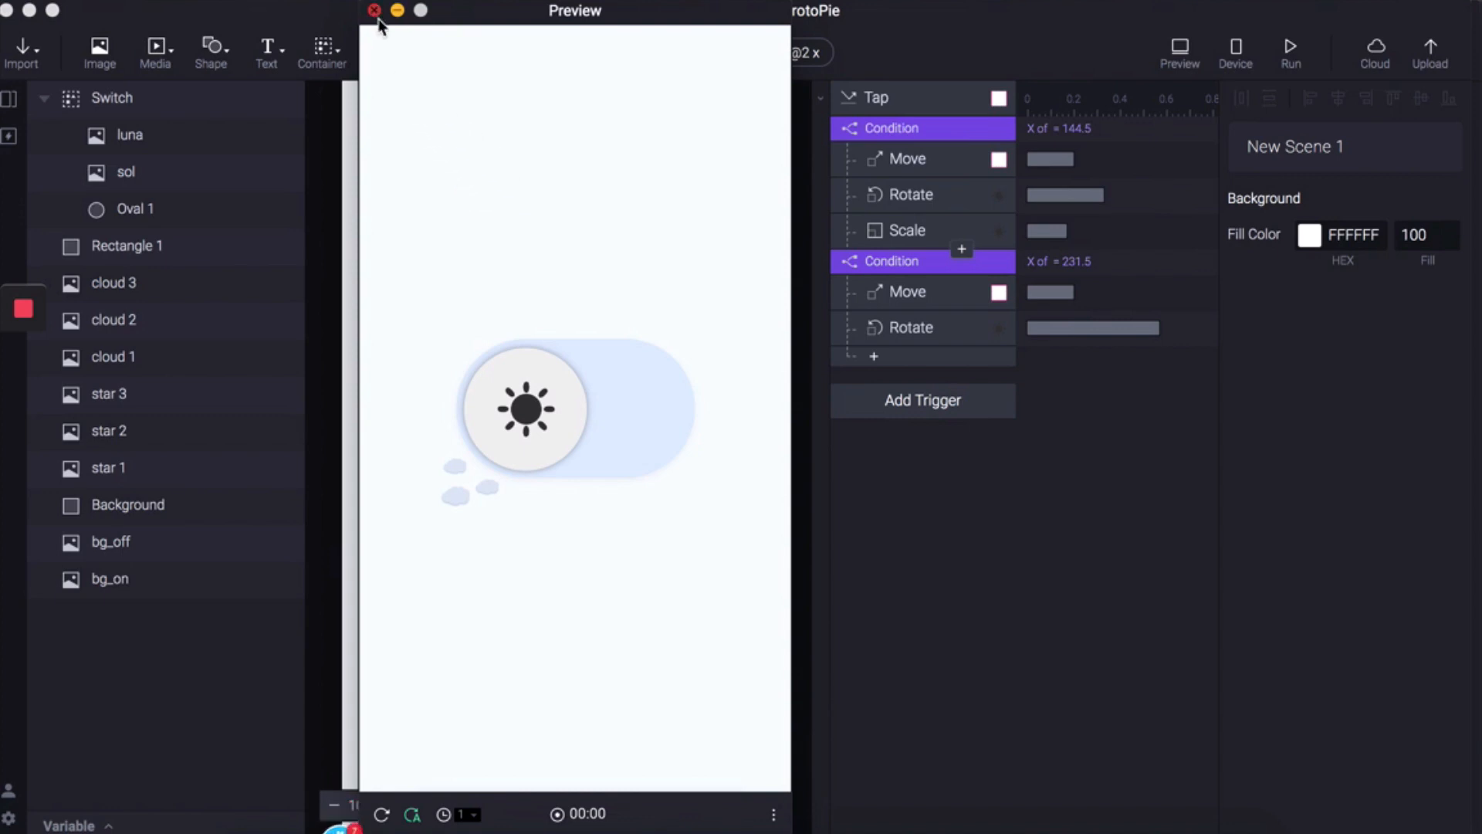
{"action": "left_click", "coordinate": [124, 173]}
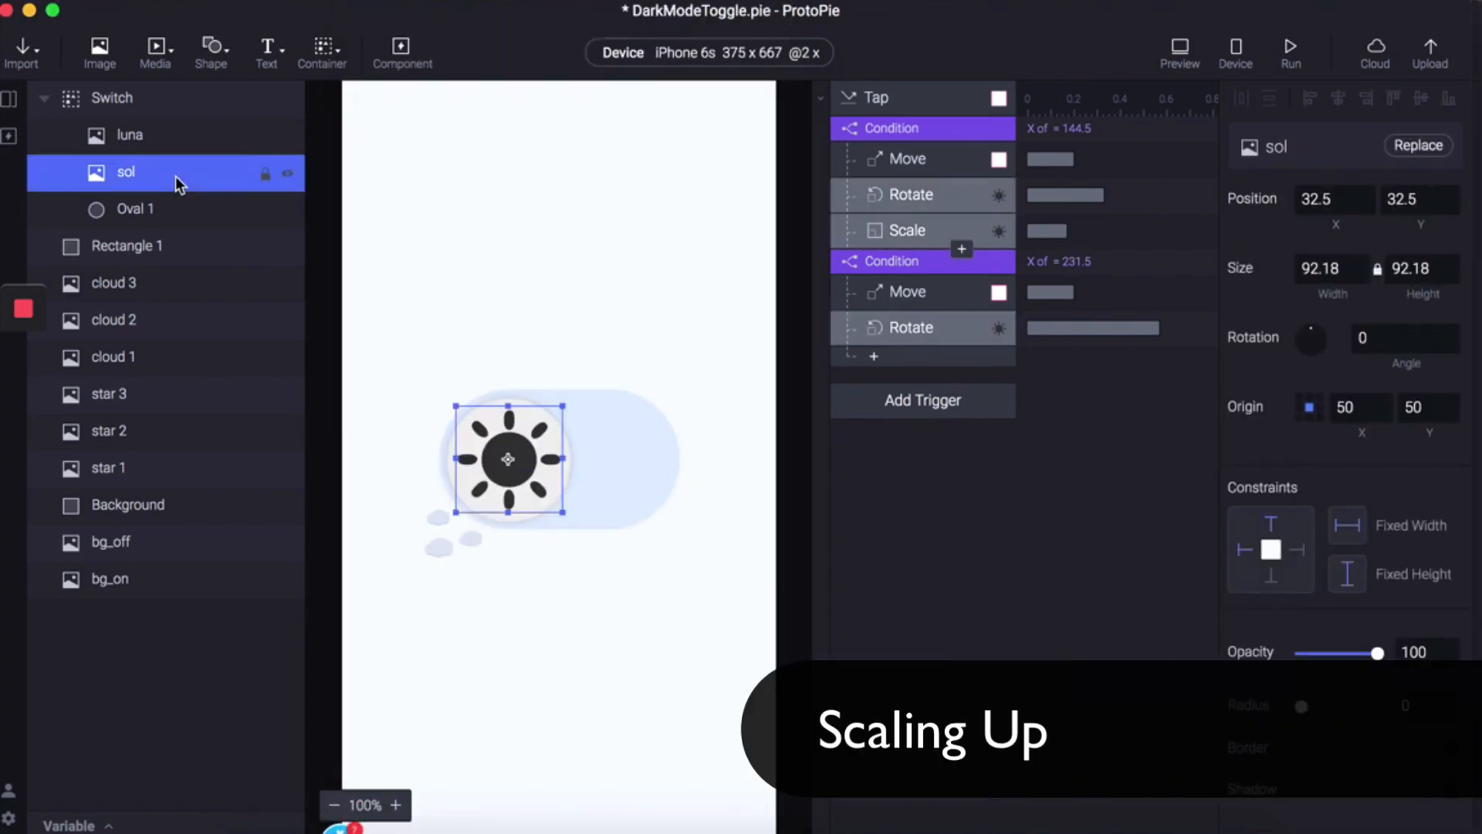
Under the second condition, scale sol by +40 width and height over 0.11 s, then preview.
{"action": "left_click", "coordinate": [873, 356]}
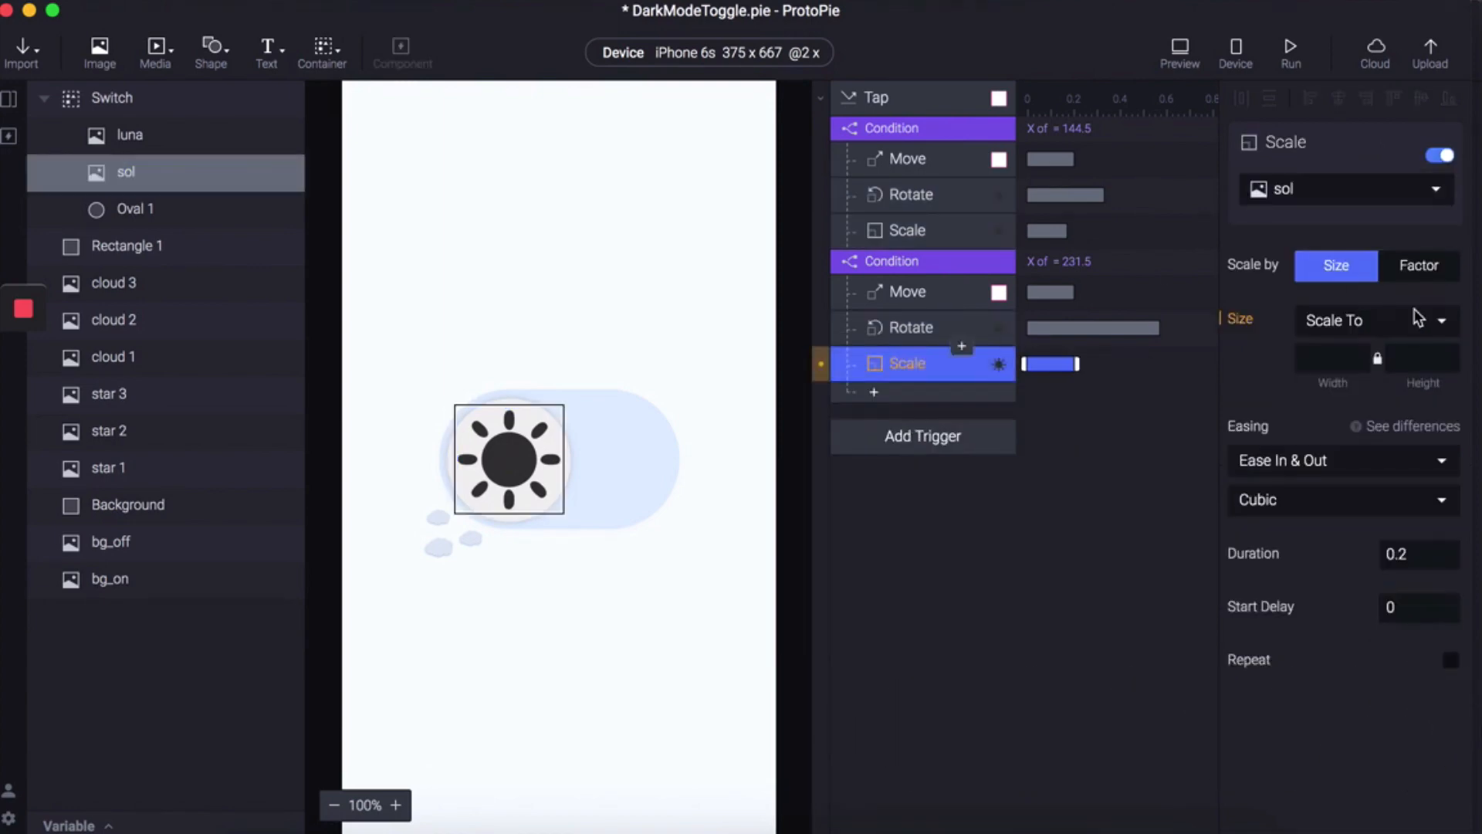
{"action": "left_click", "coordinate": [1376, 320]}
{"action": "type", "text": "40"}
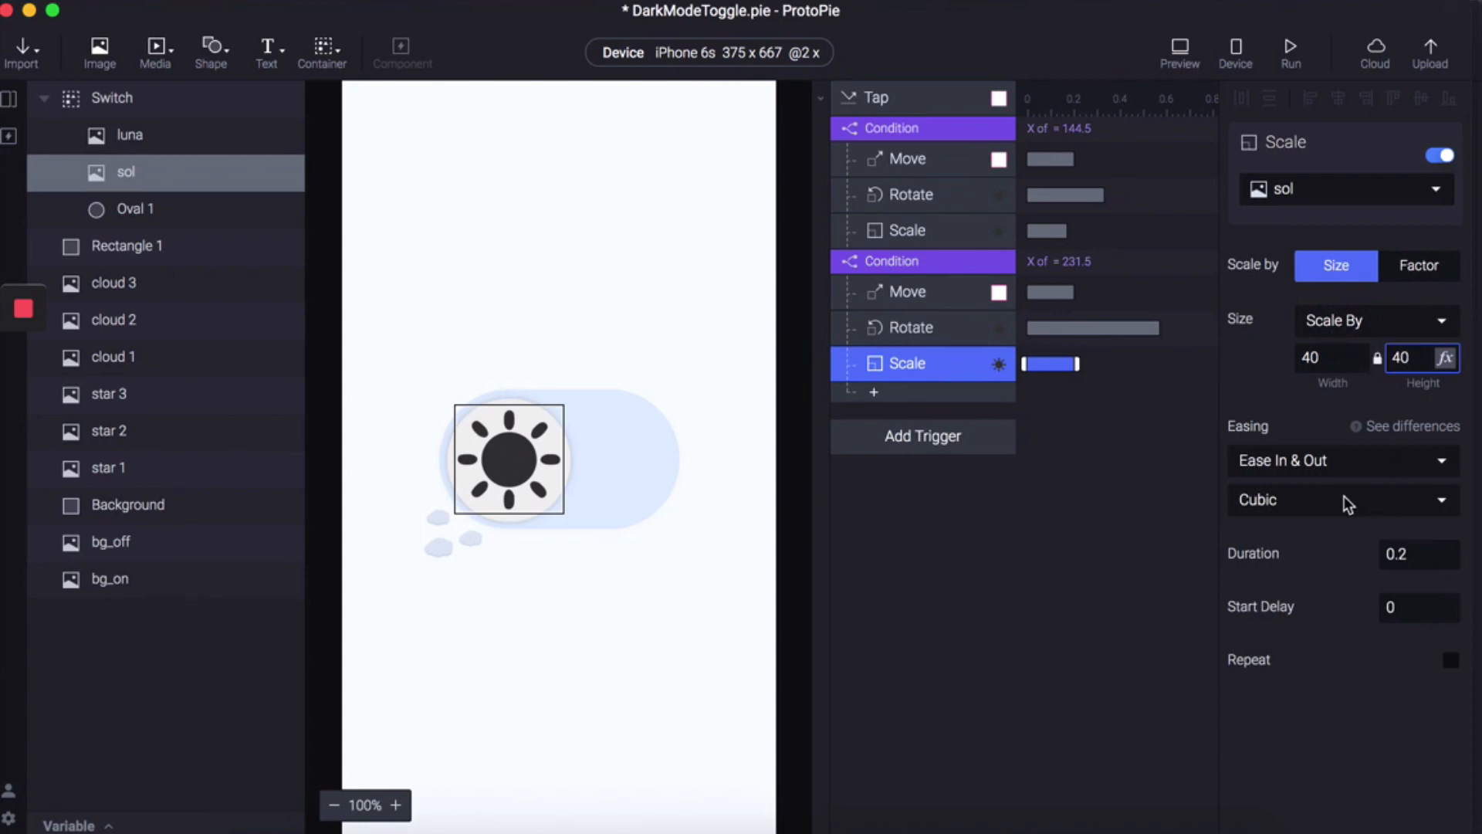
{"action": "mouse_move", "coordinate": [1234, 476]}
{"action": "type", "text": "0.11"}
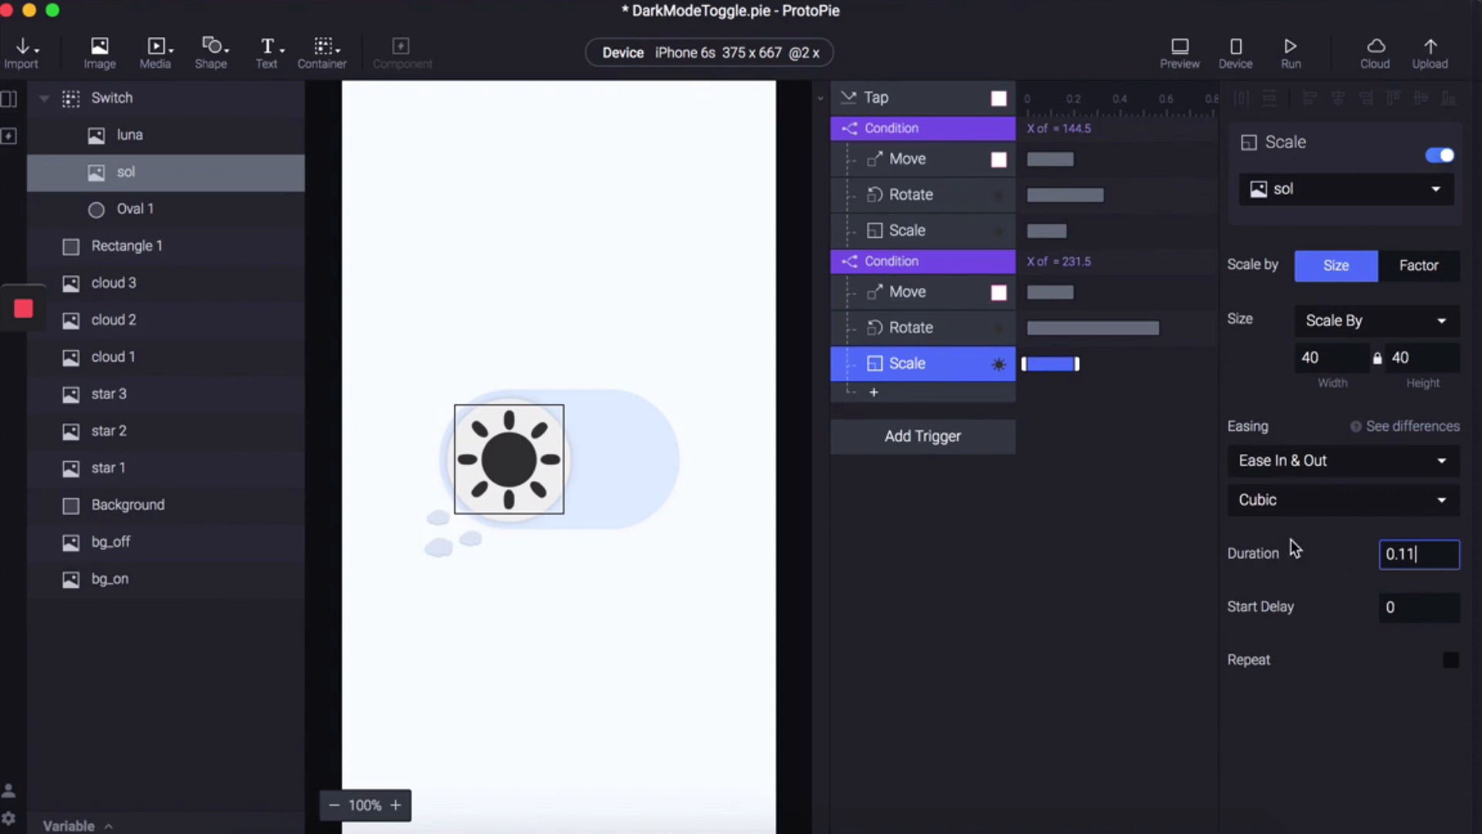
{"action": "left_click", "coordinate": [1180, 45]}
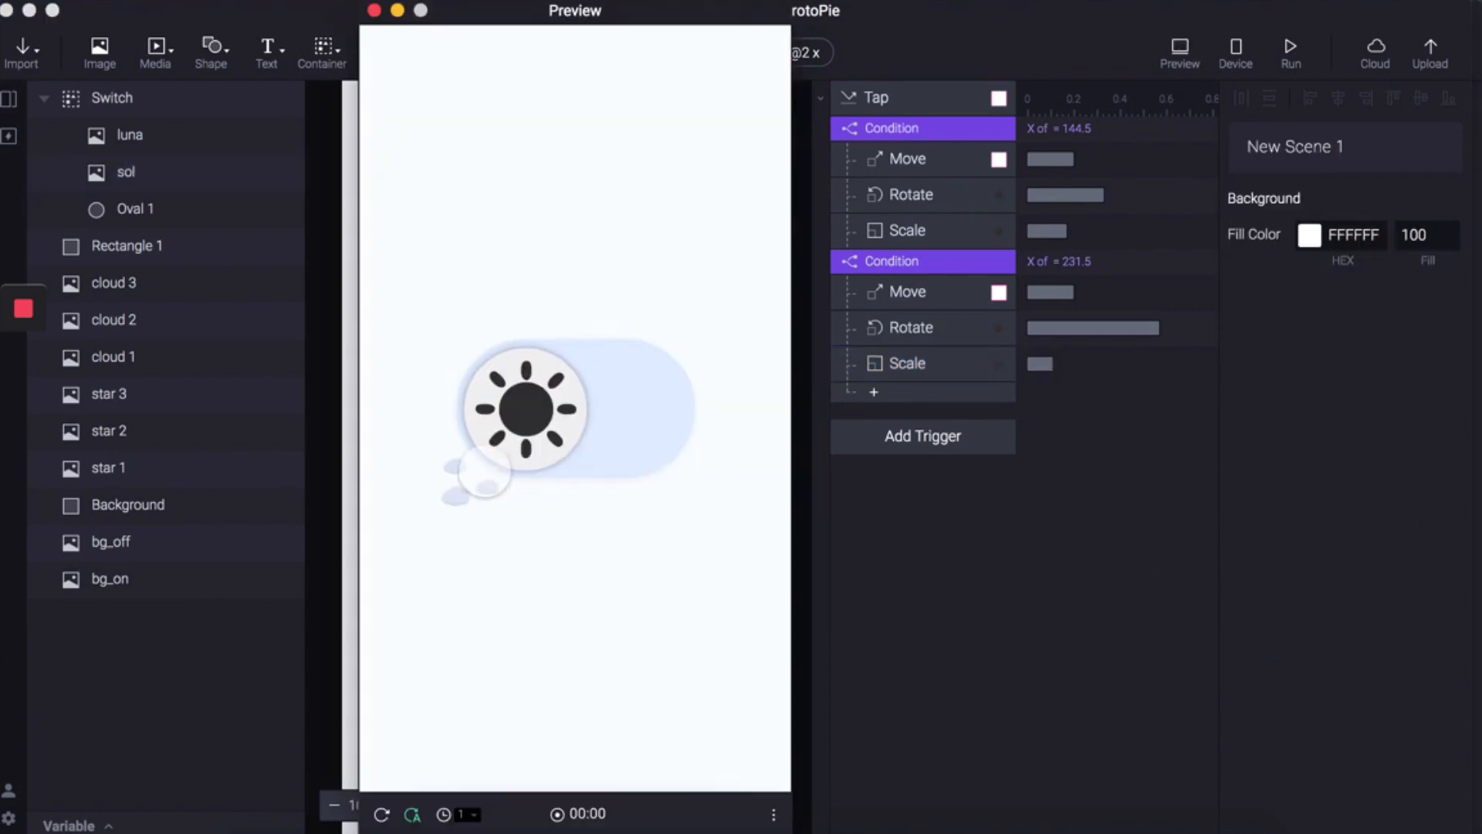
Tap the toggle on, off and on again in Preview, then close the preview.
{"action": "left_click", "coordinate": [528, 416]}
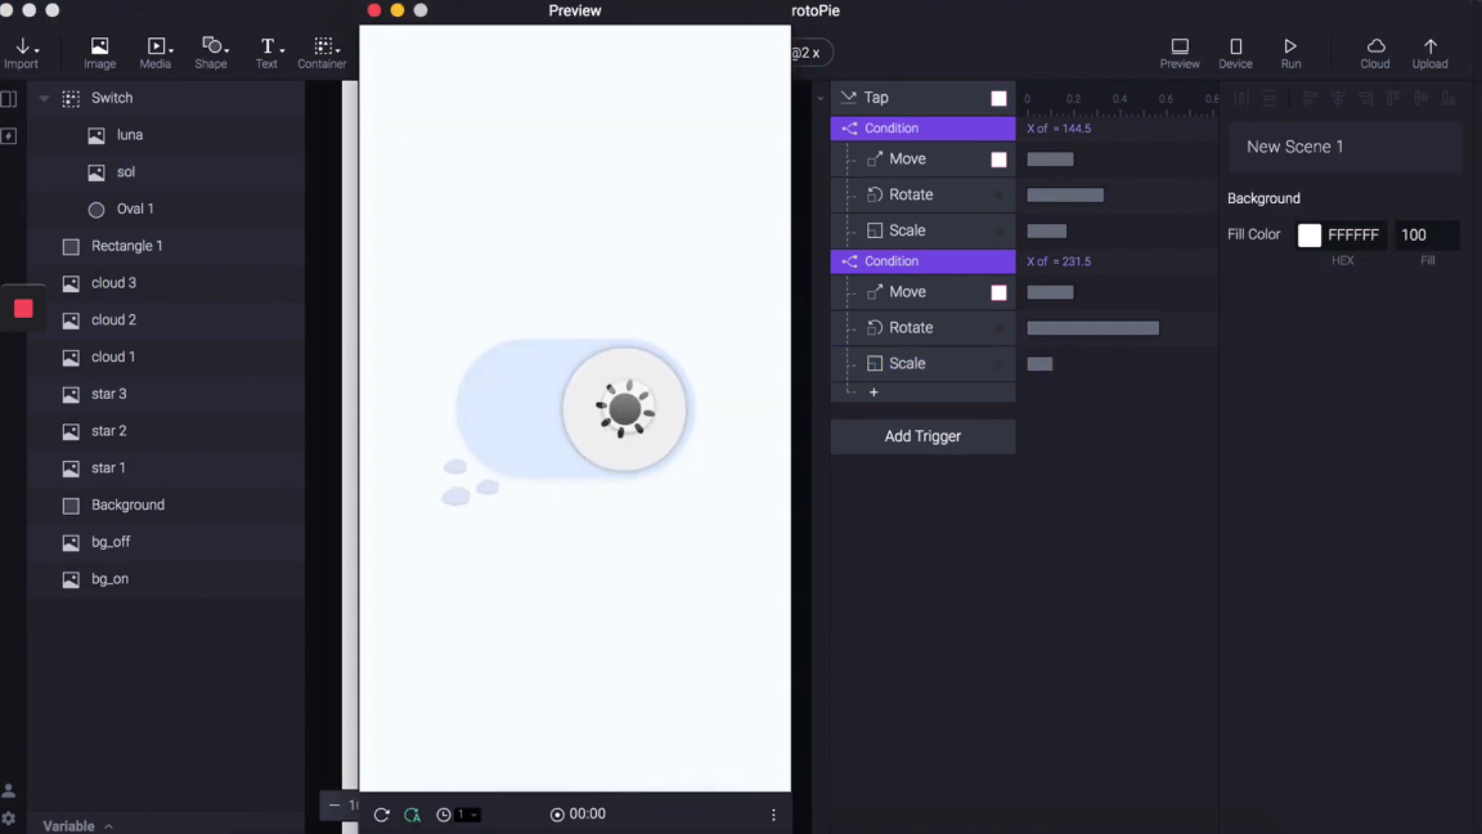
{"action": "left_click", "coordinate": [630, 411]}
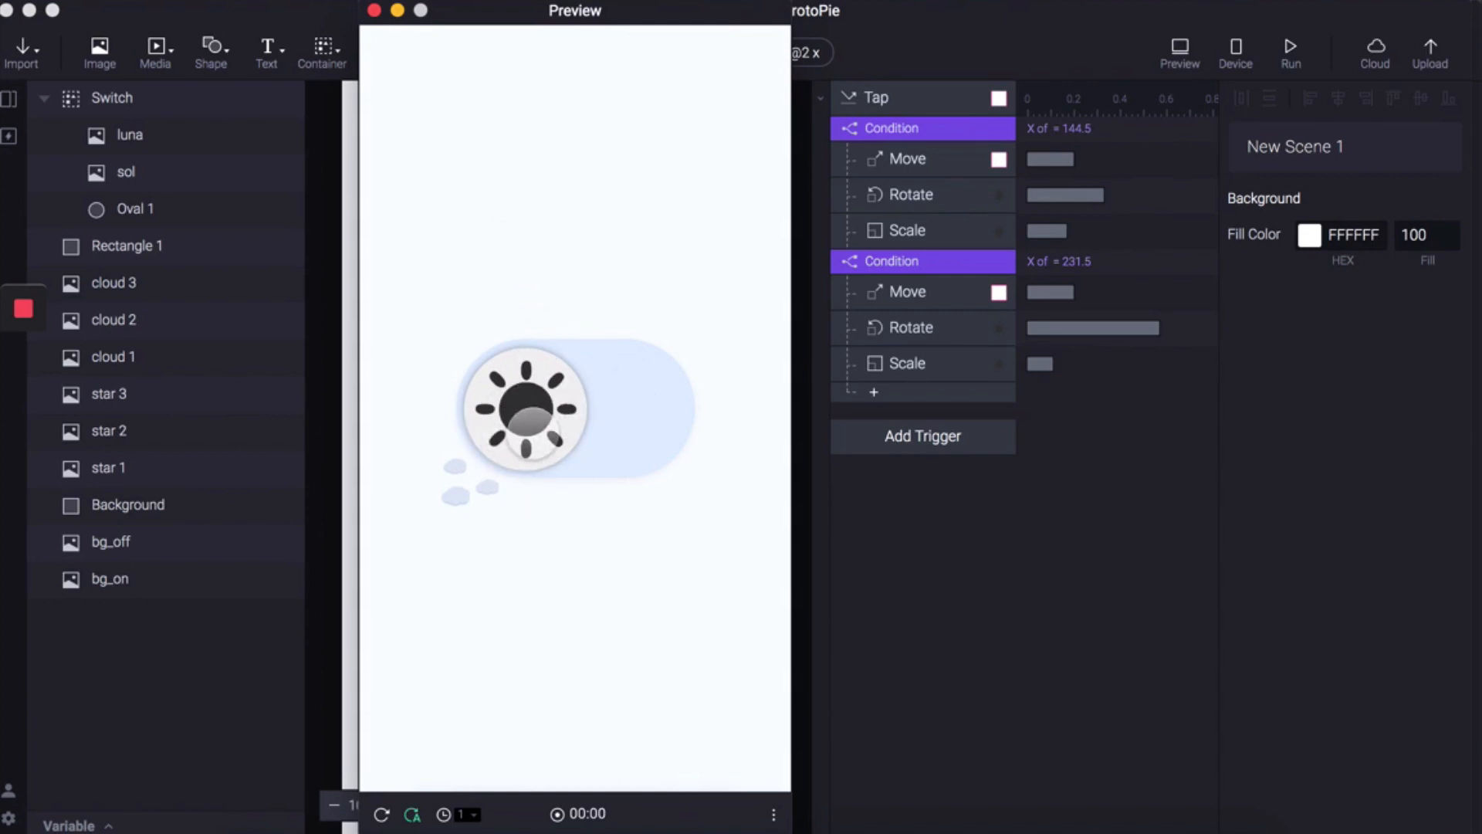
{"action": "left_click", "coordinate": [532, 417]}
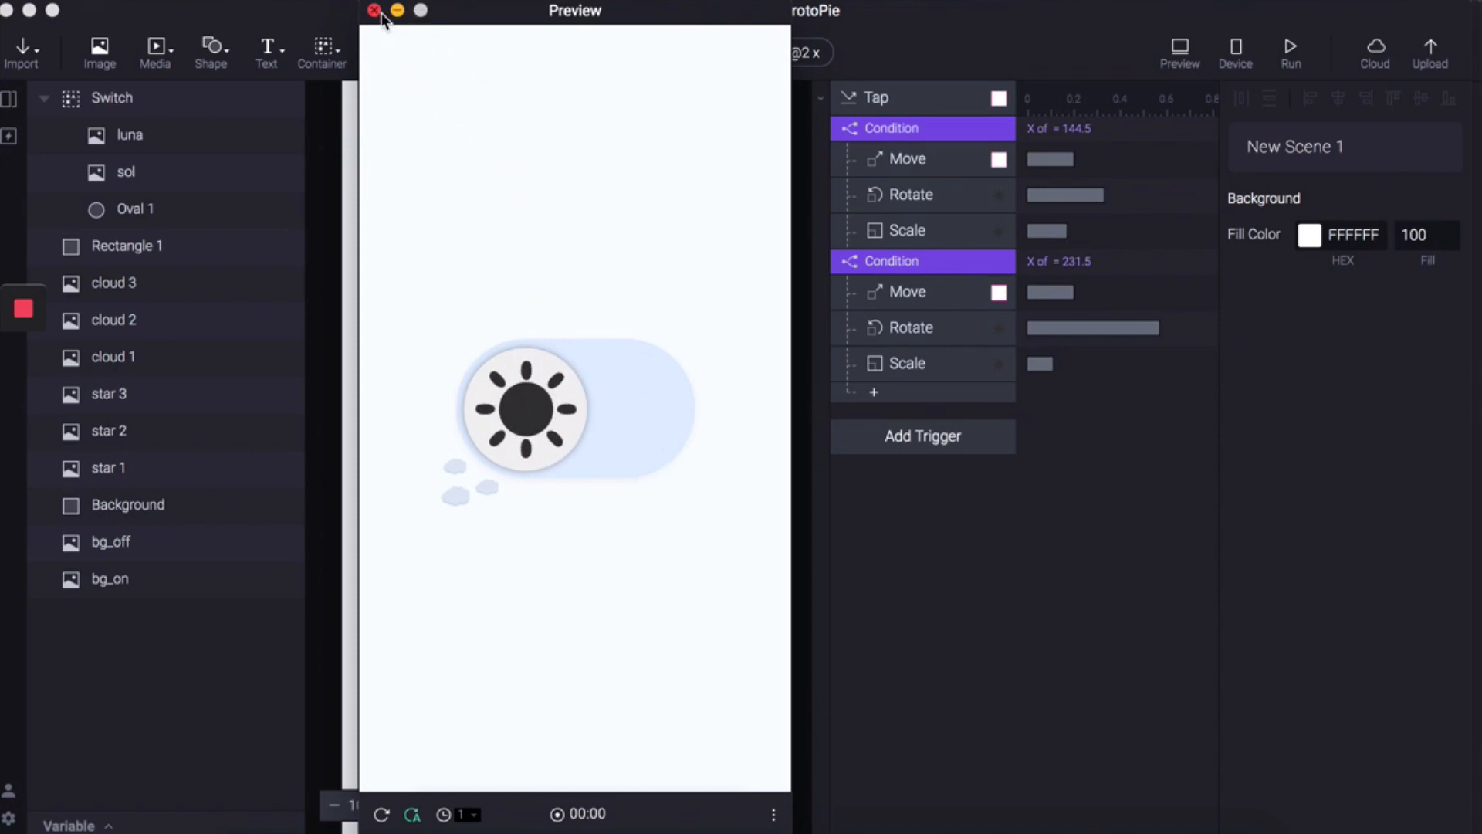
{"action": "left_click", "coordinate": [375, 10]}
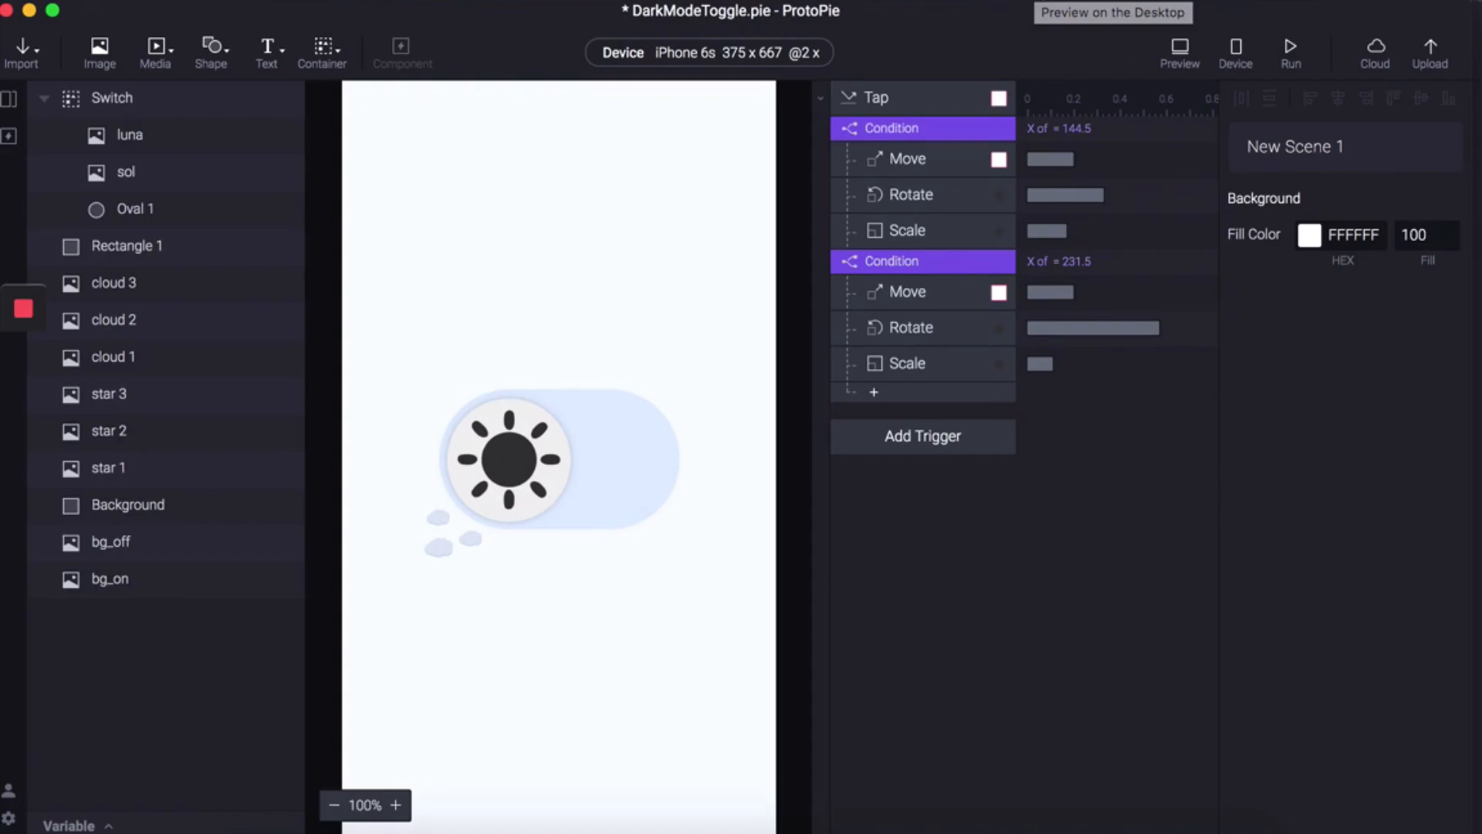